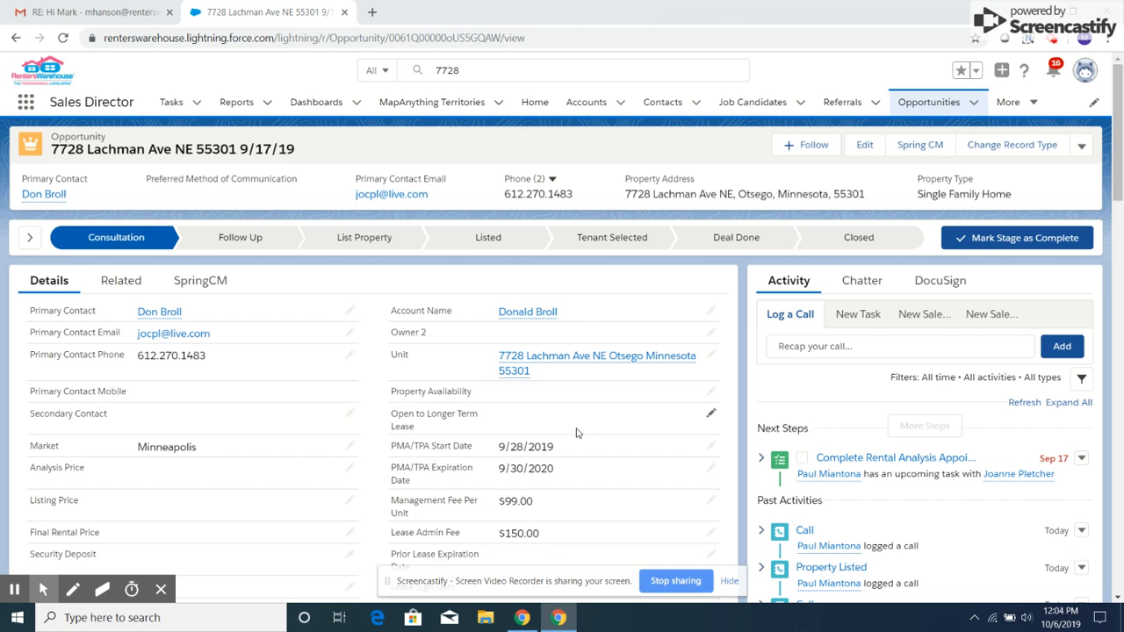
mouse_move(533, 265)
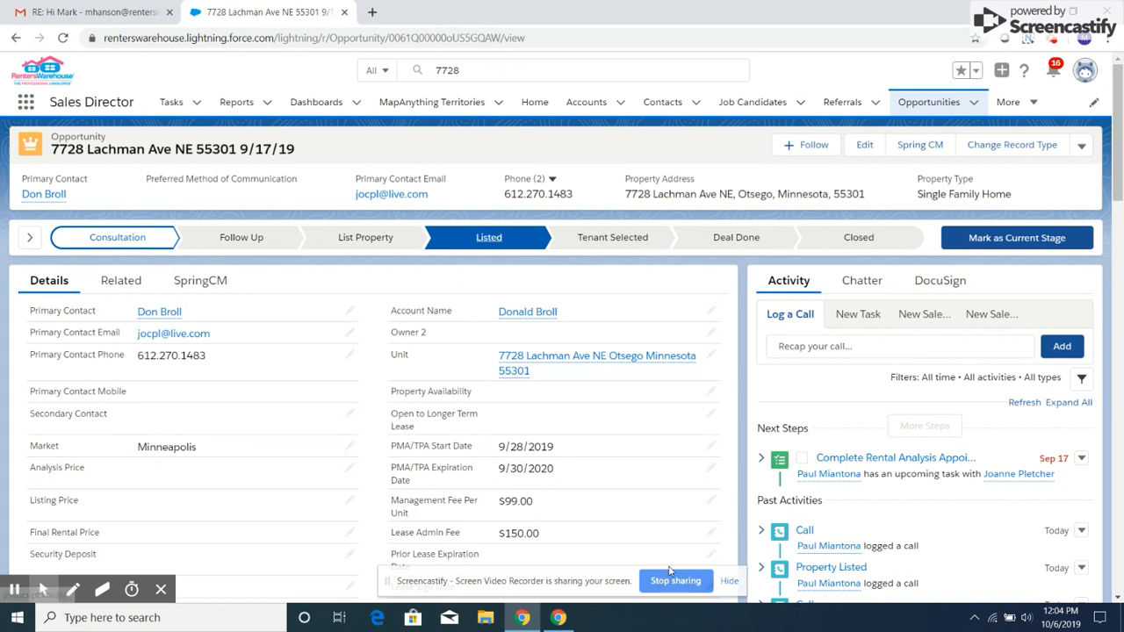
- Attempt to mark Listed as the current stage, triggering the missing-fields error
scroll("down", 3)
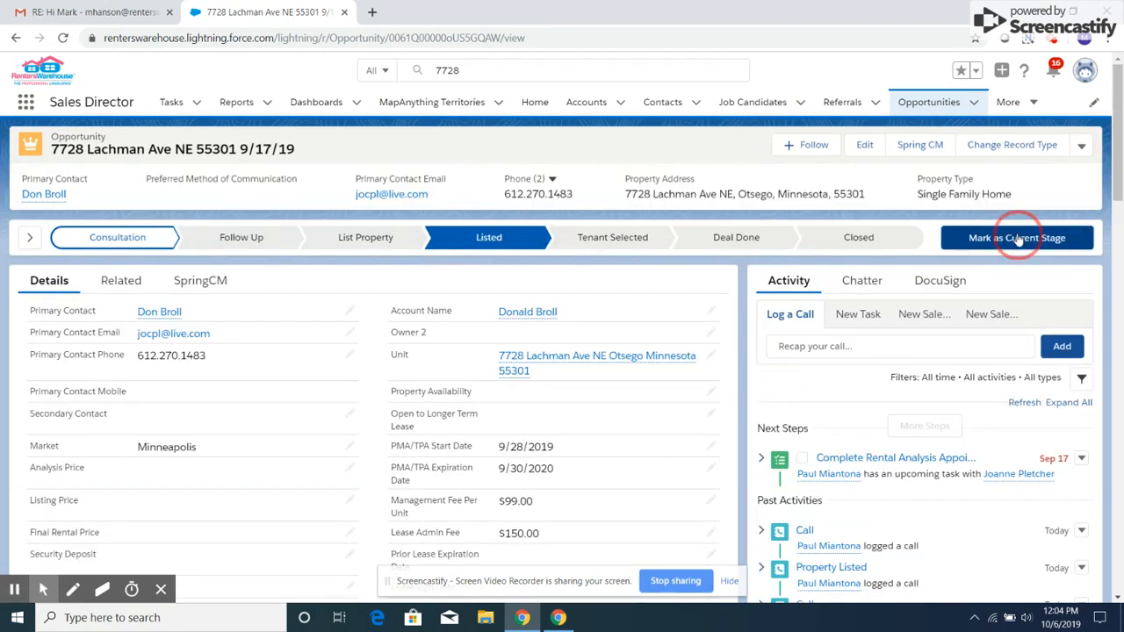
left_click(1016, 237)
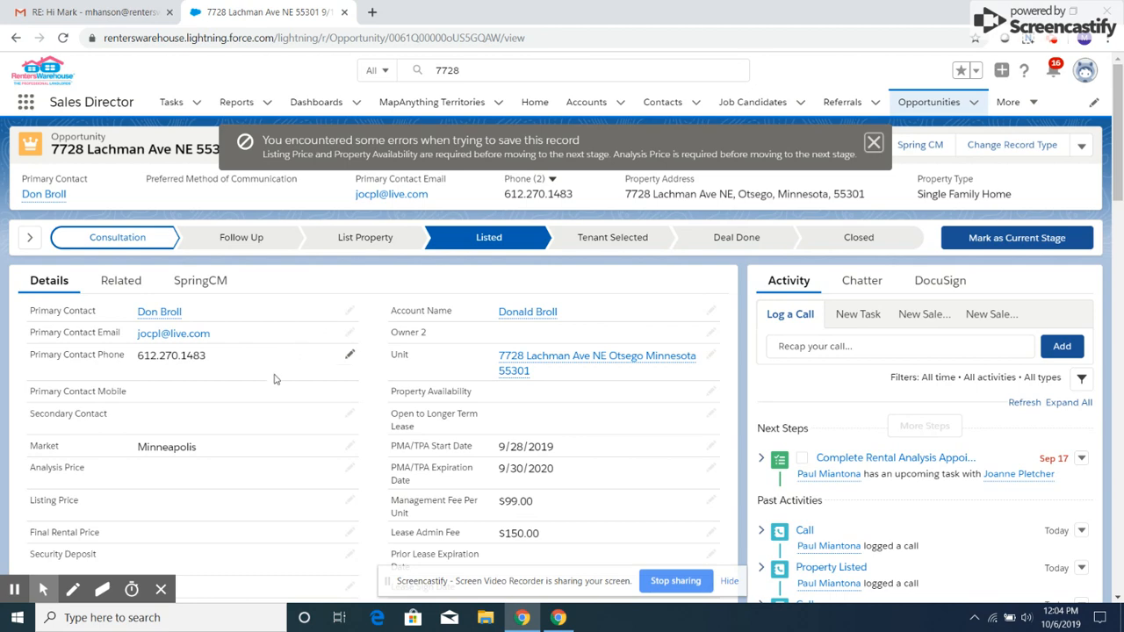
- Enter Listing Price 1 and set Property Availability to October 7, 2019
scroll("down", 3)
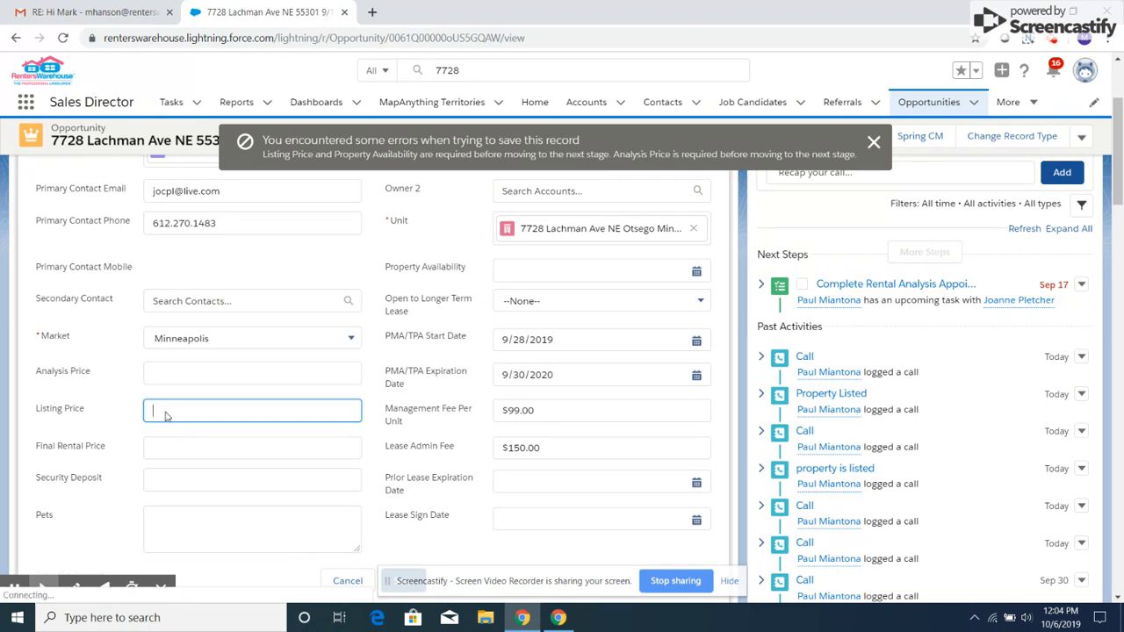
type("1.00")
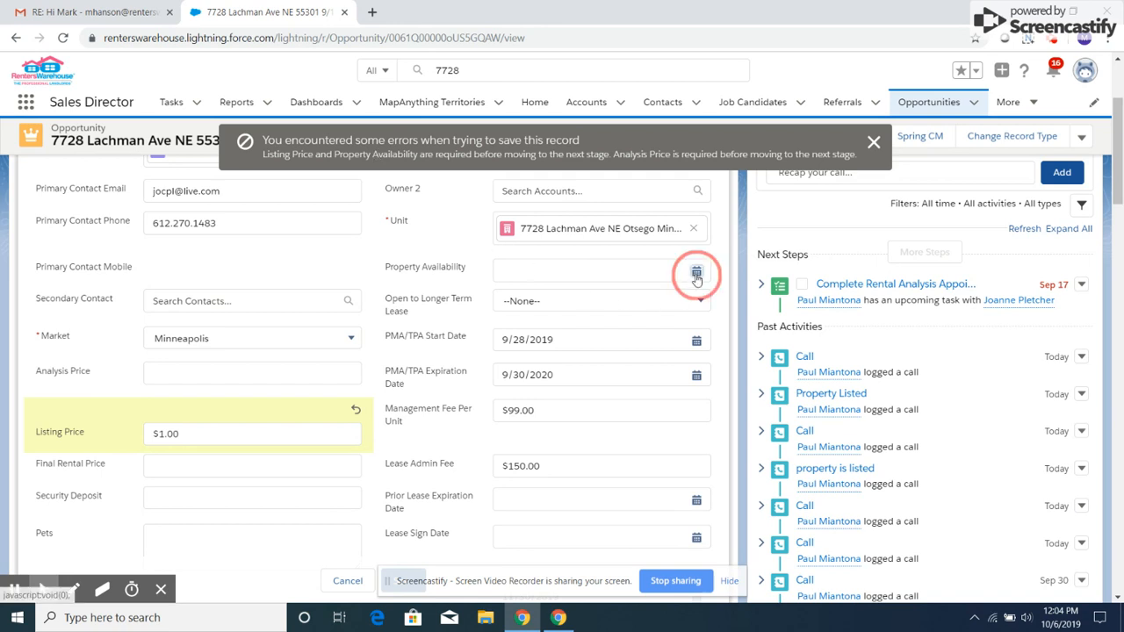
left_click(695, 271)
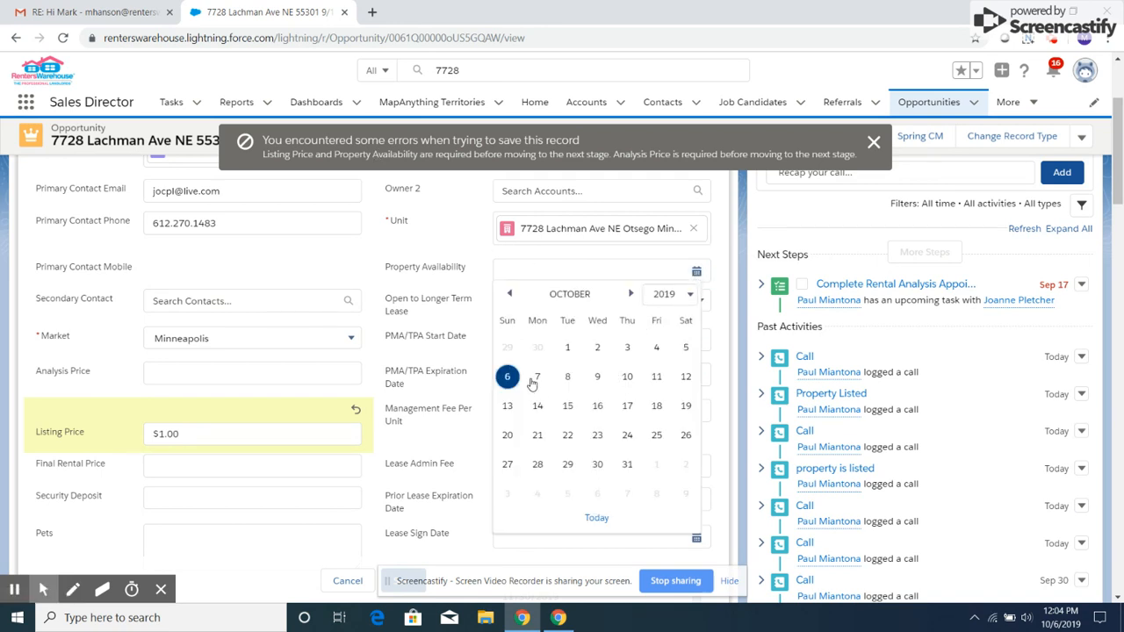
left_click(536, 376)
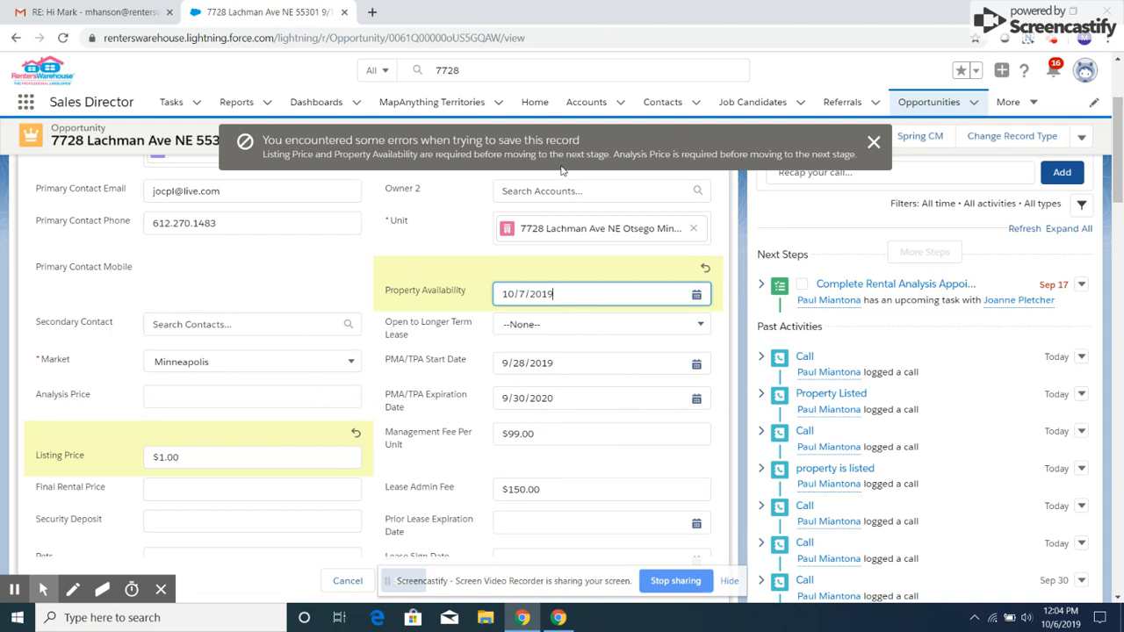
mouse_move(356, 413)
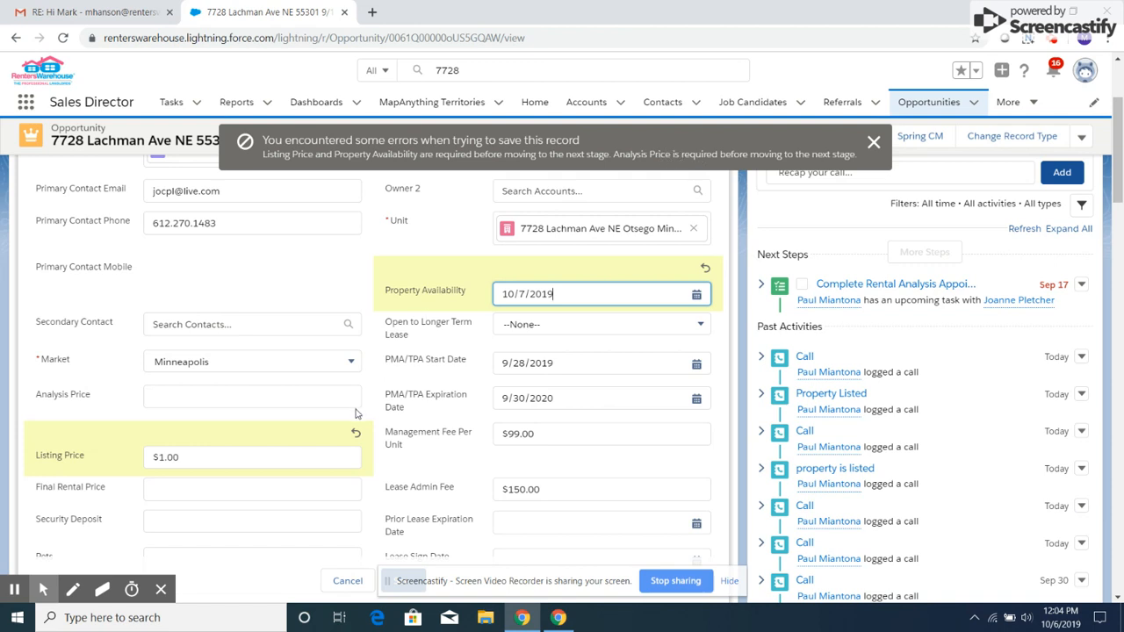
- Enter Analysis Price 1 and save the opportunity
left_click(252, 396)
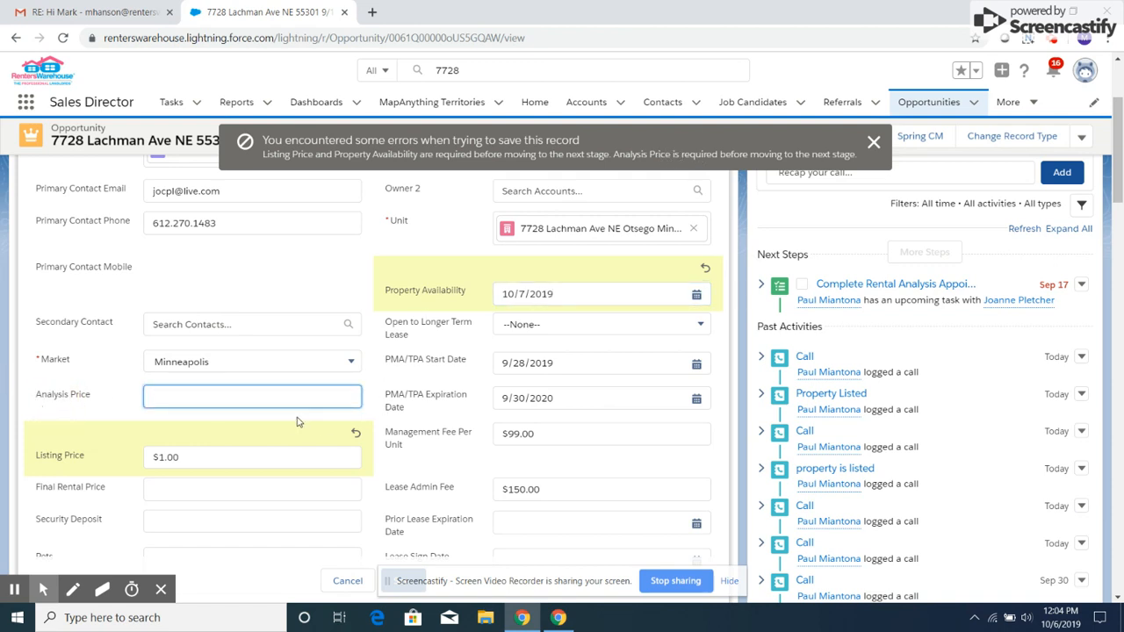
type("1")
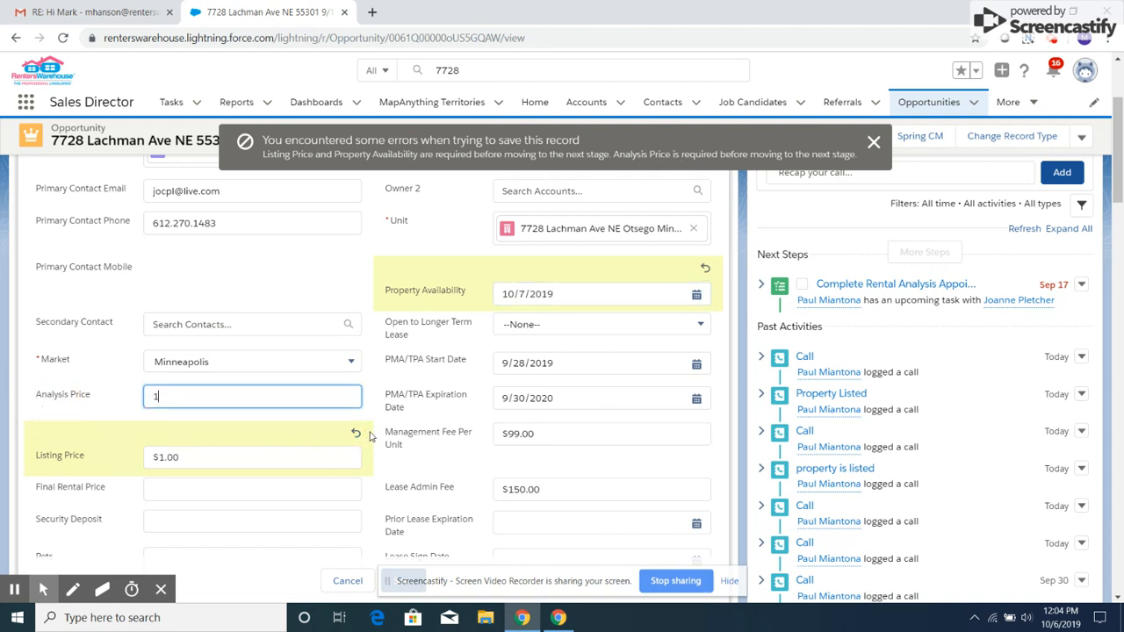
scroll("down", 3)
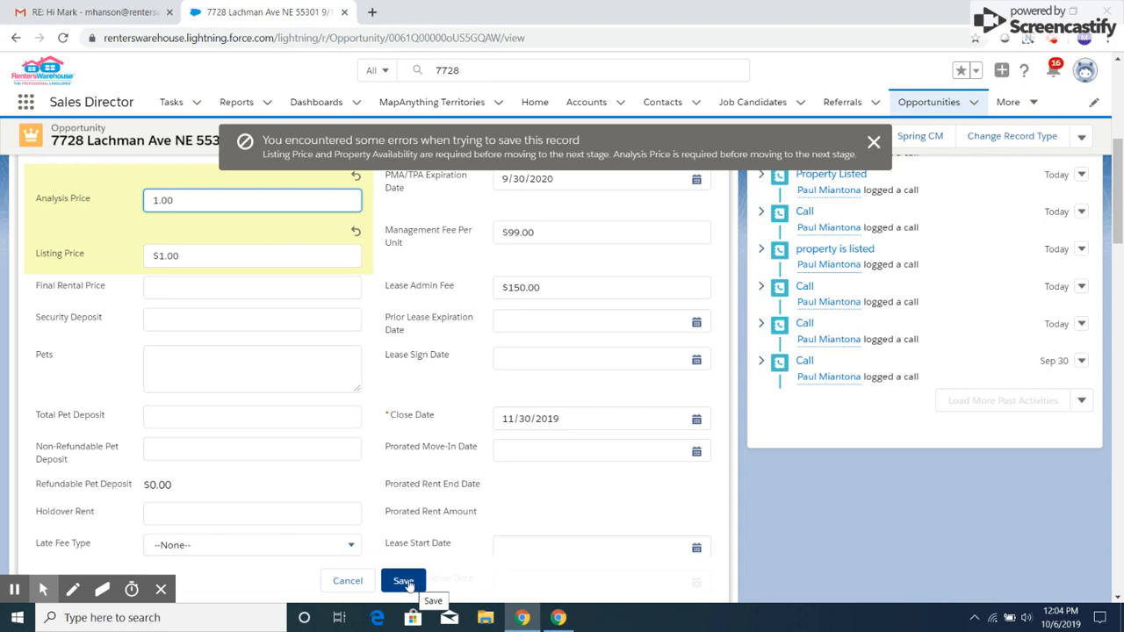
left_click(403, 579)
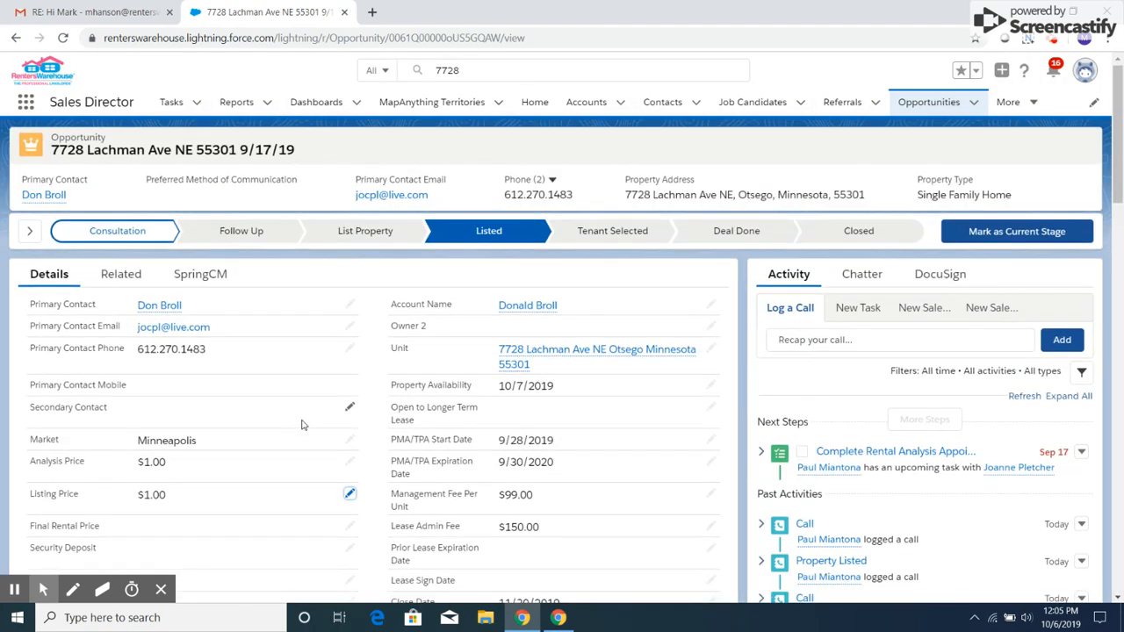
- Mark Listed as the opportunity's current stage on the path
scroll("down", 3)
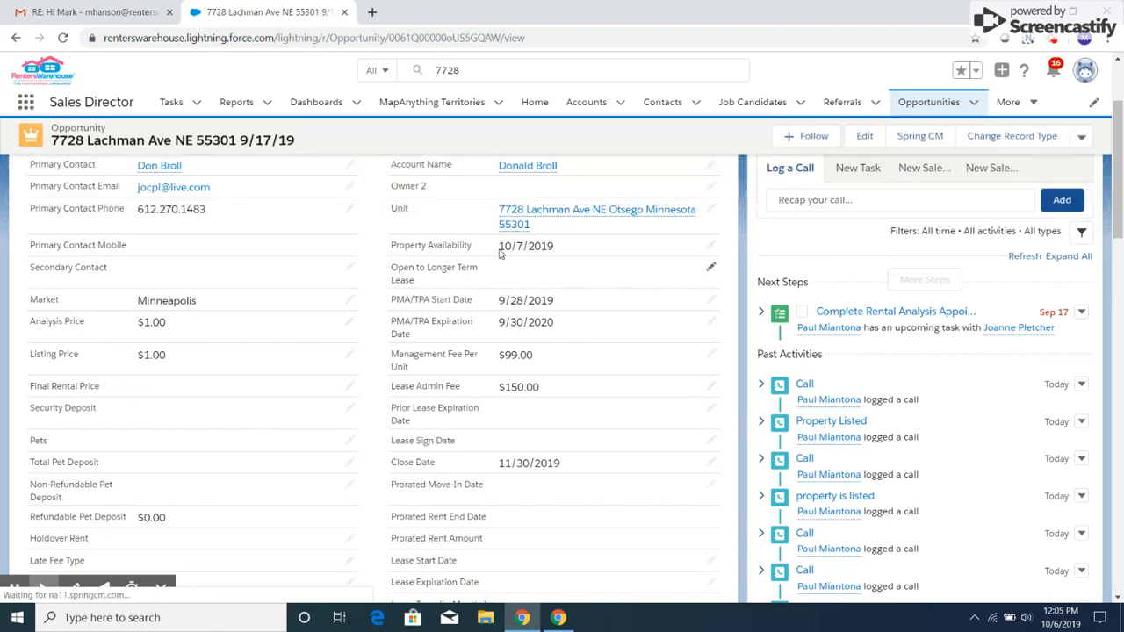
mouse_move(529, 352)
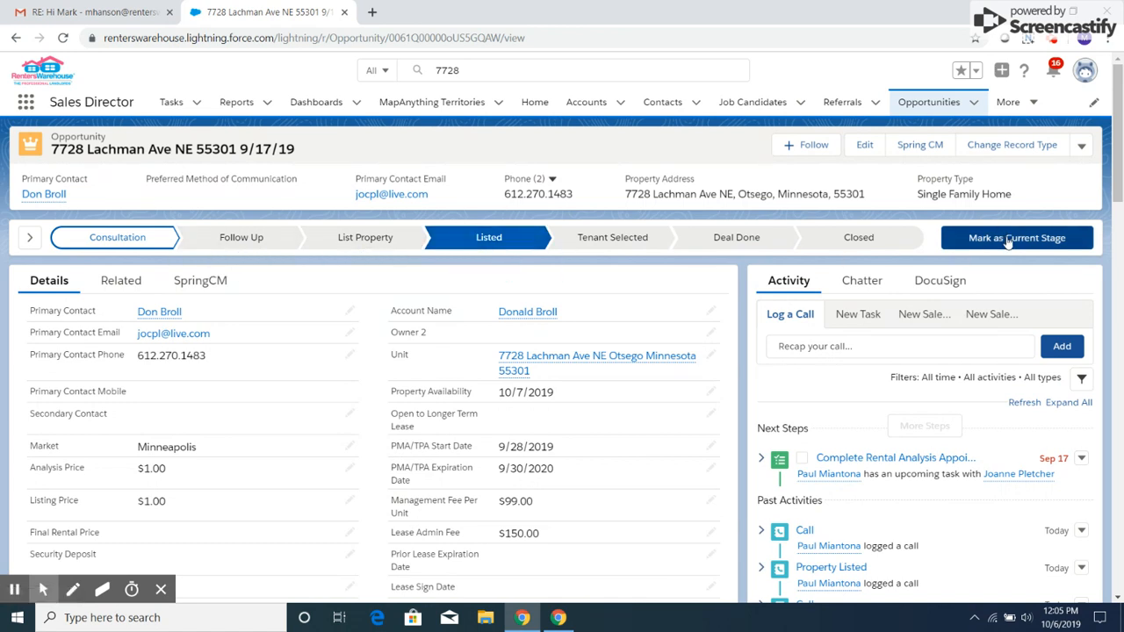
left_click(1016, 237)
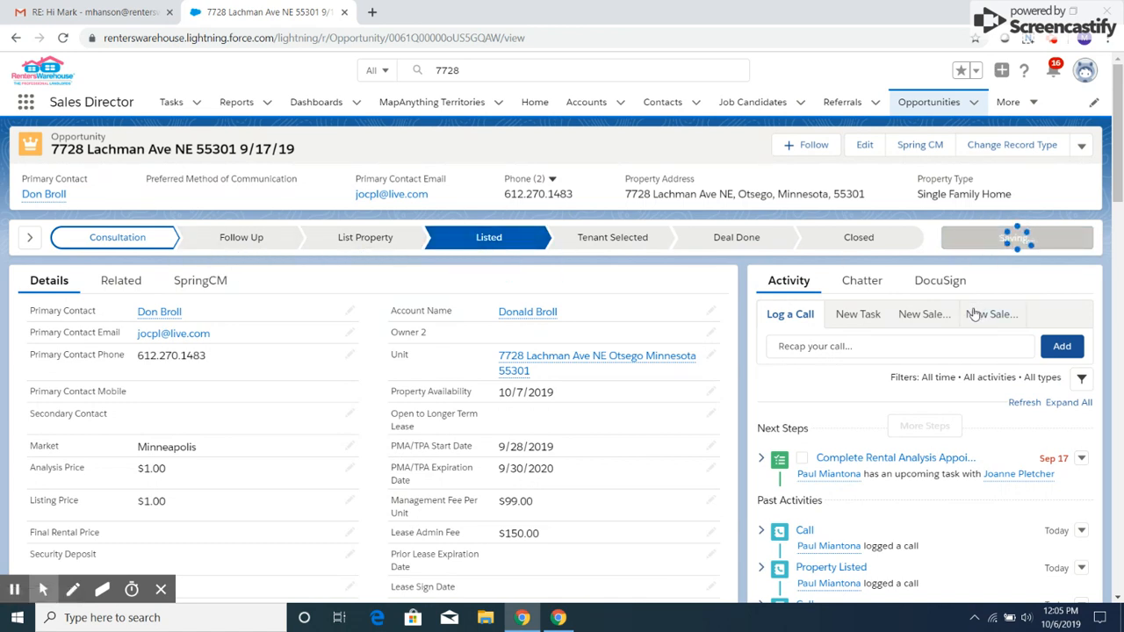
left_click(1016, 237)
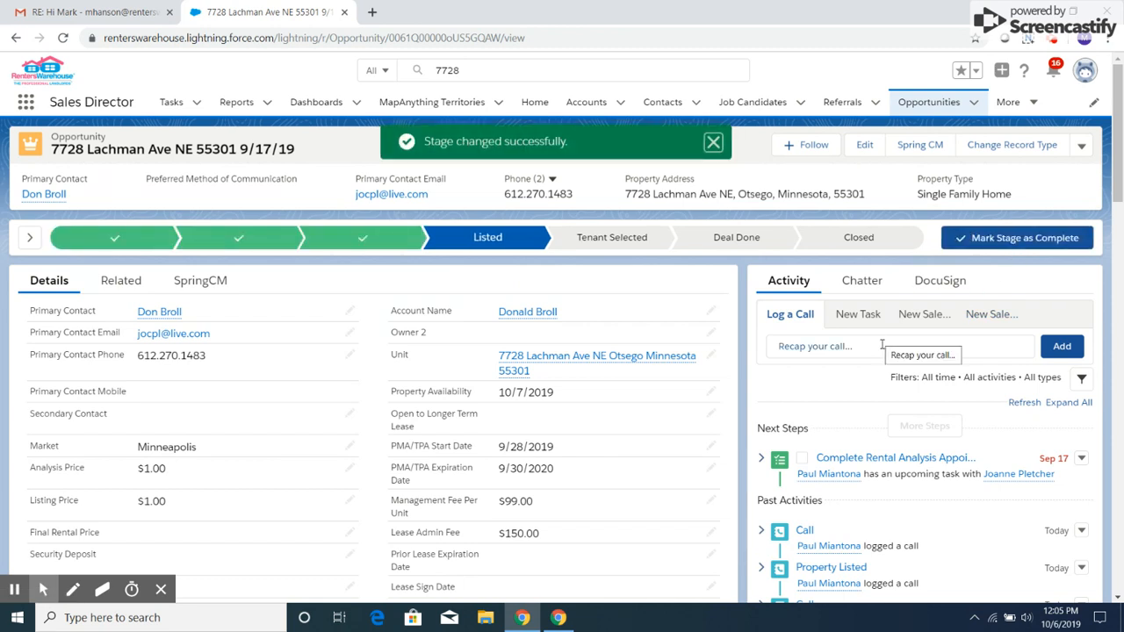